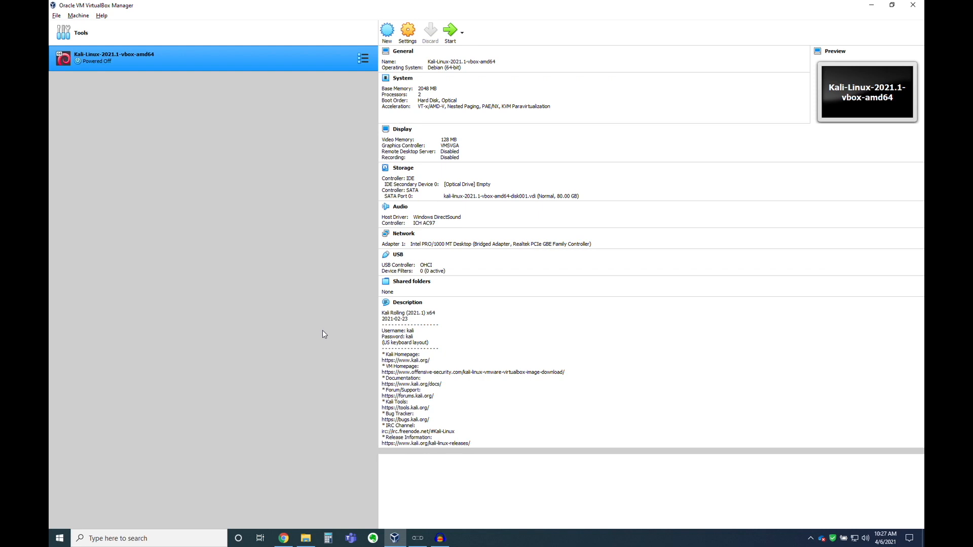
{"action": "mouse_move", "coordinate": [172, 59]}
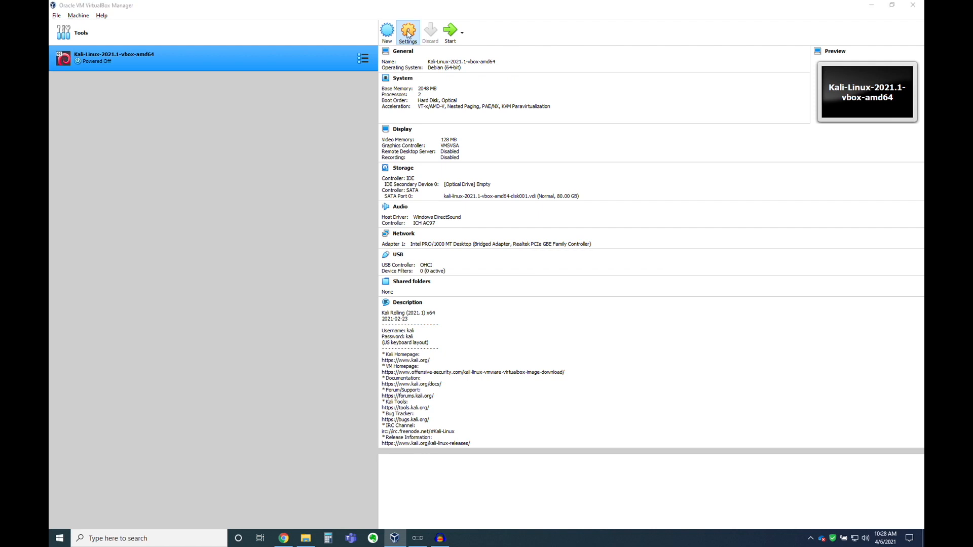
- Show the Network section of the Kali-Linux-2021.1-vbox-amd64 machine's settings
{"action": "left_click", "coordinate": [408, 31]}
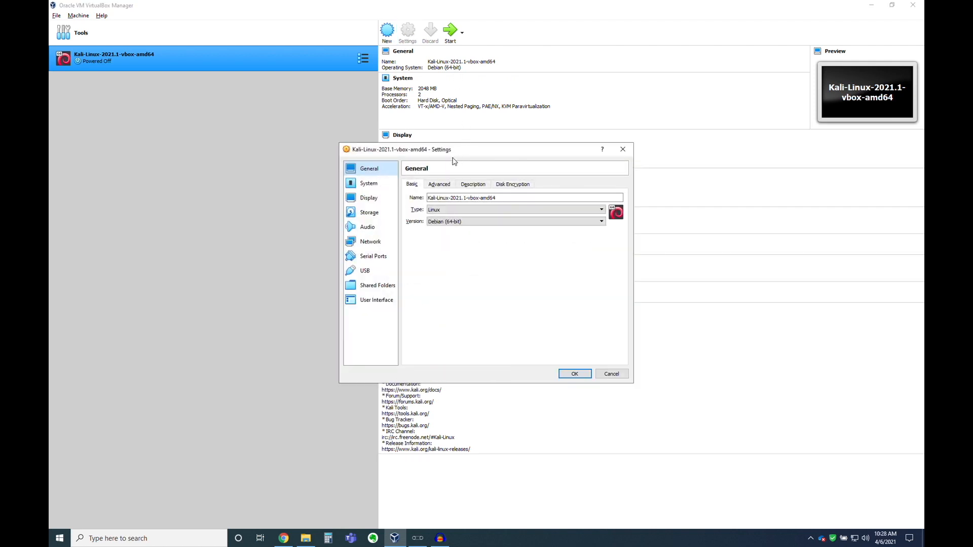
{"action": "mouse_move", "coordinate": [371, 241]}
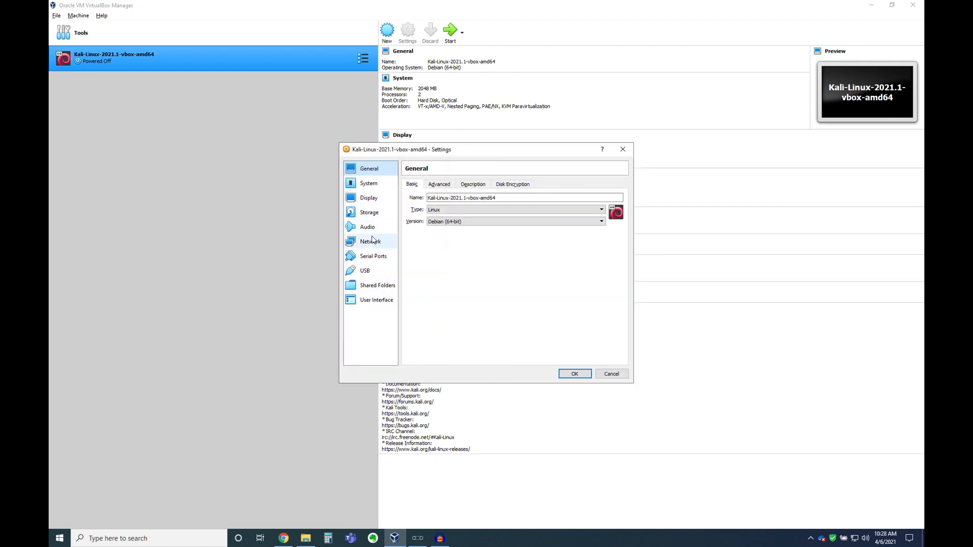
{"action": "left_click", "coordinate": [370, 241]}
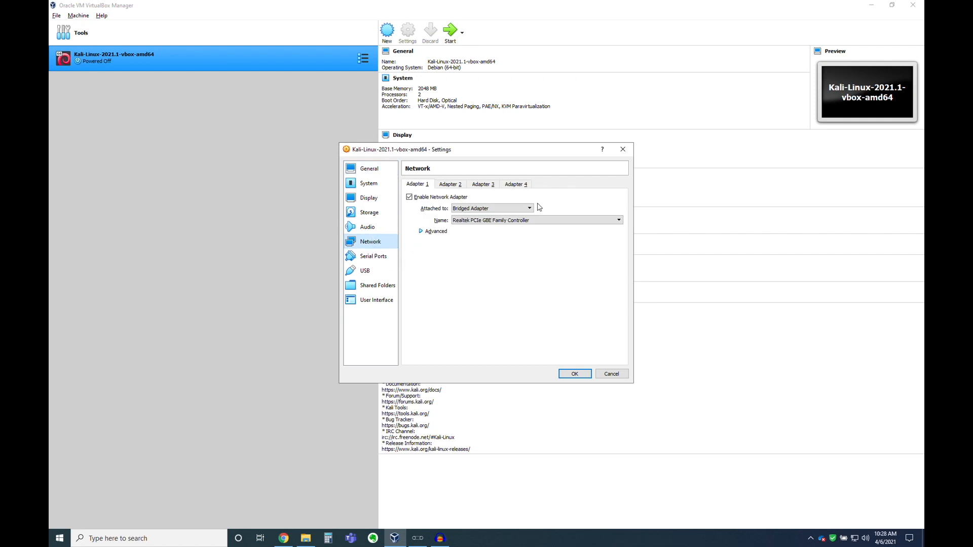
{"action": "mouse_move", "coordinate": [412, 209]}
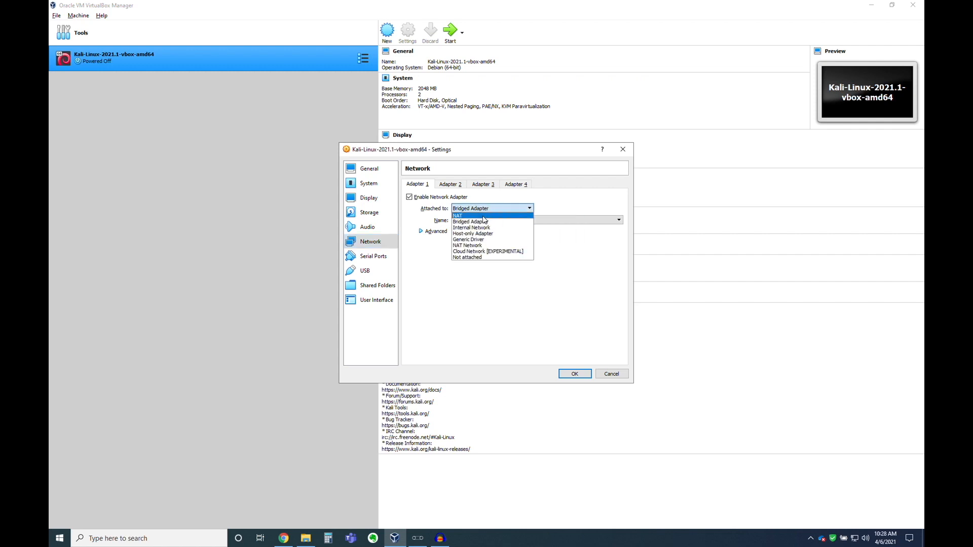
- Attach Adapter 1 as a Bridged Adapter
{"action": "left_click", "coordinate": [457, 215]}
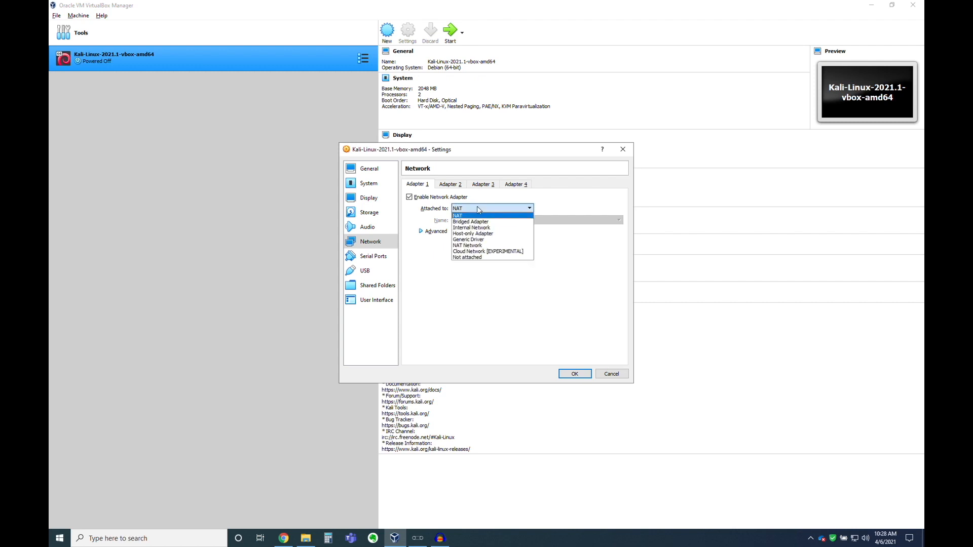
{"action": "left_click", "coordinate": [470, 222]}
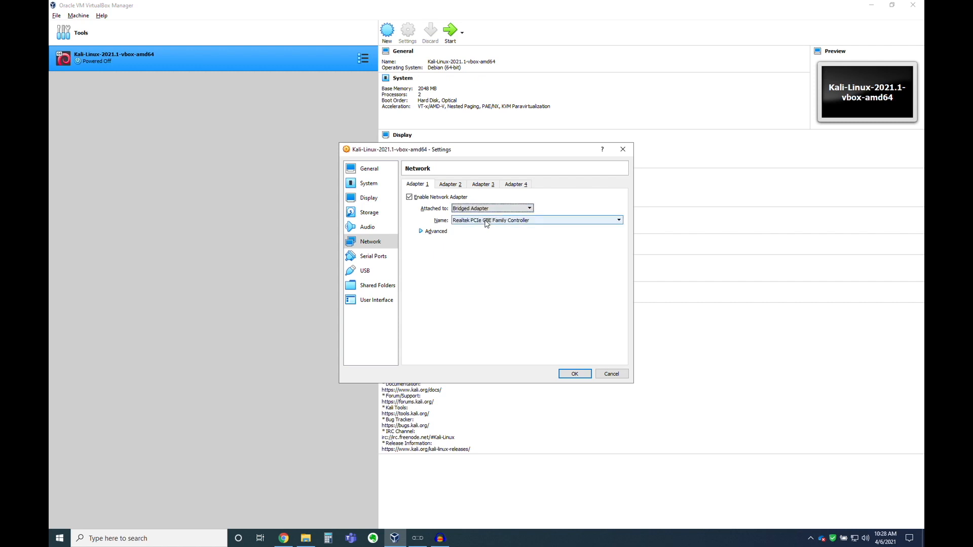
- Bridge Adapter 1 to the Realtek PCIe GbE Family Controller host interface
{"action": "left_click", "coordinate": [617, 220]}
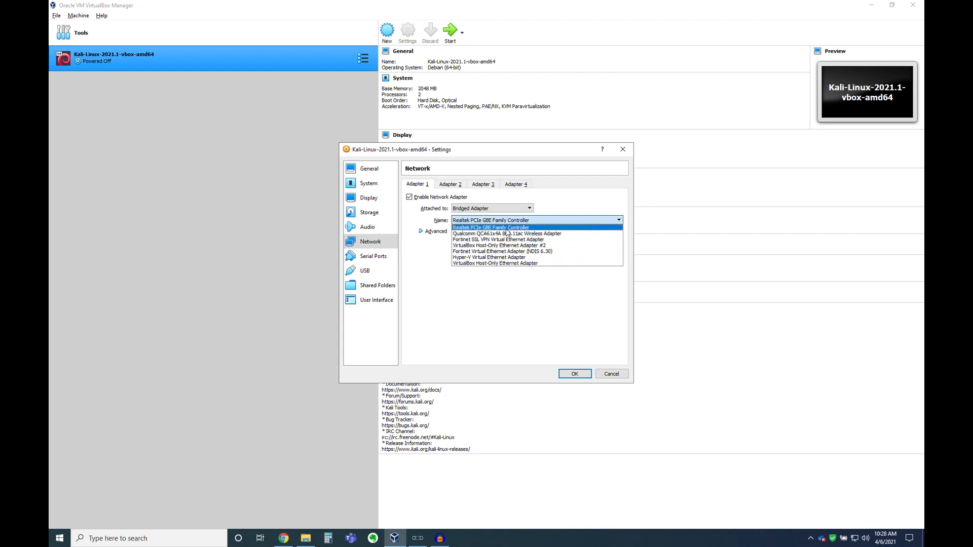
{"action": "left_click", "coordinate": [490, 227]}
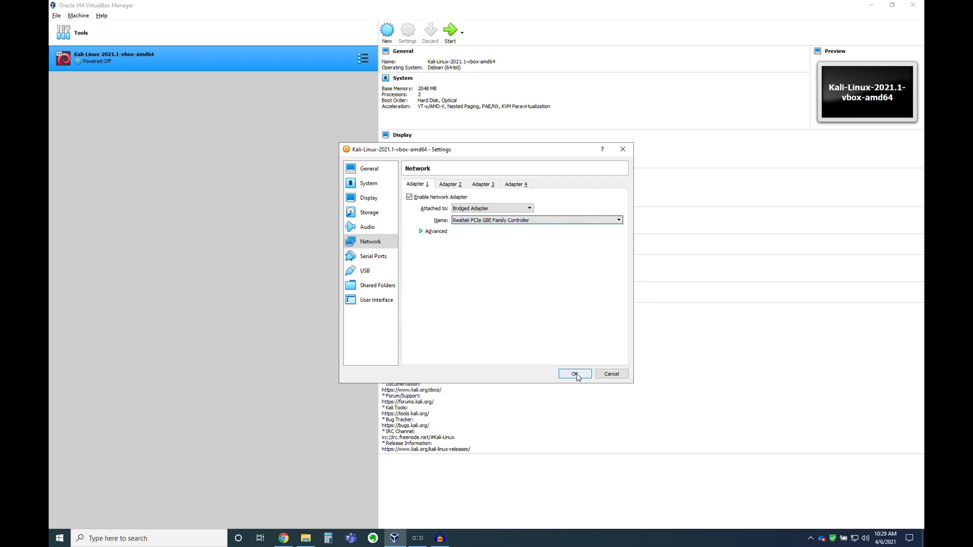
- Apply the network settings with OK, returning to the Kali machine's details
{"action": "left_click", "coordinate": [573, 374]}
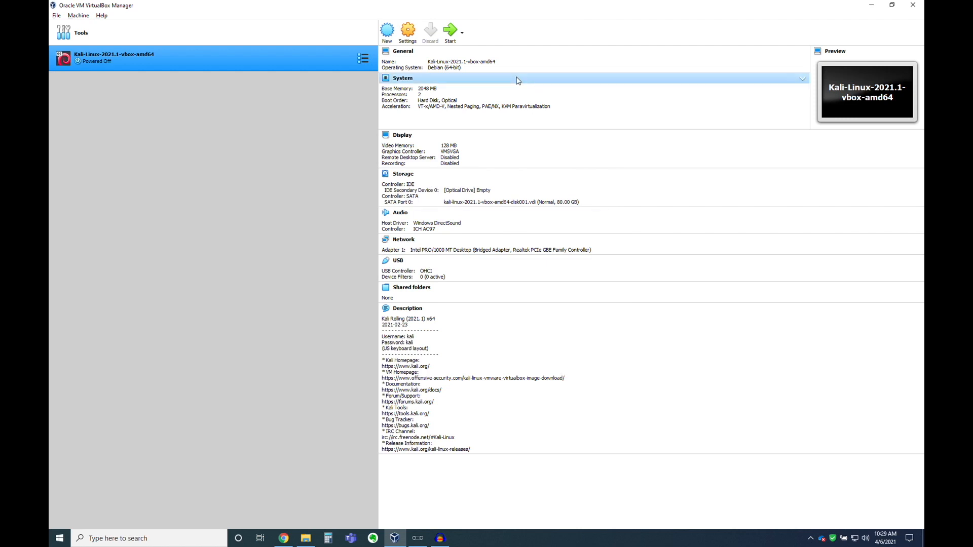
{"action": "mouse_move", "coordinate": [263, 142]}
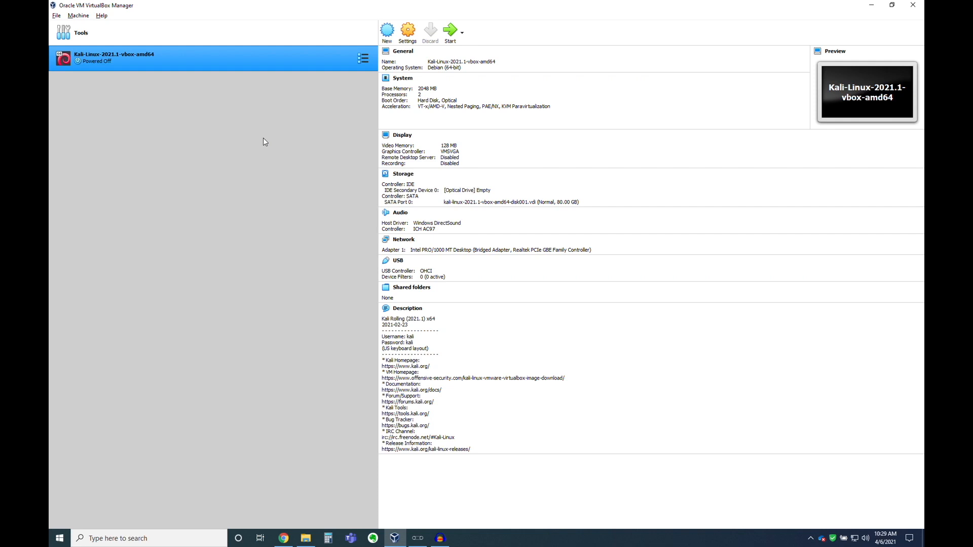
{"action": "mouse_move", "coordinate": [279, 159]}
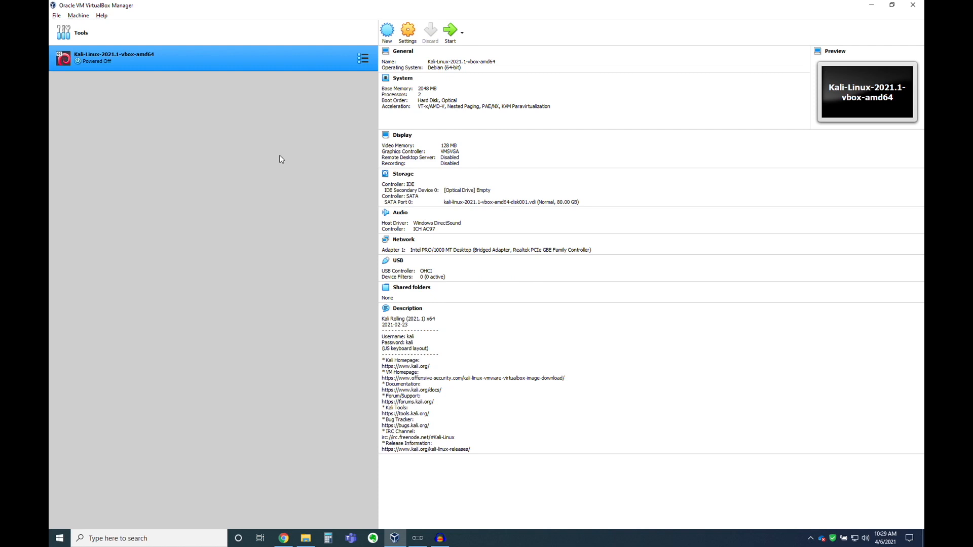